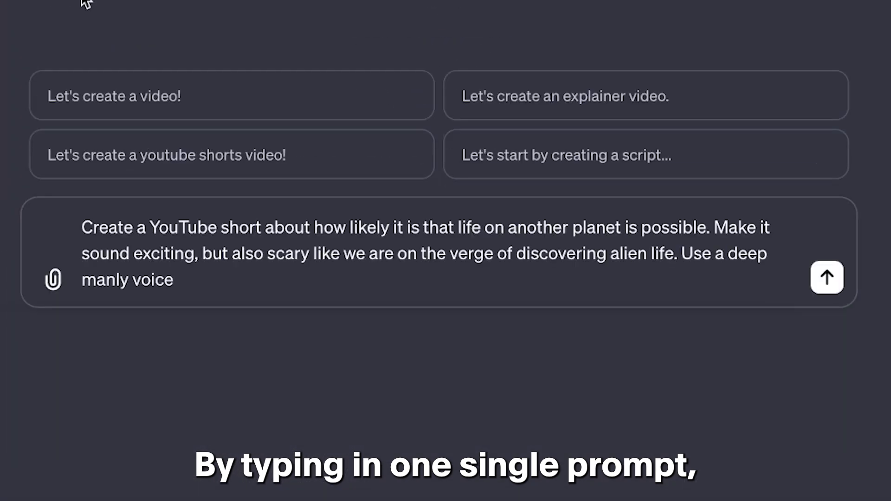
Leave the intro for a fresh browser tab on the Google start page
click(826, 278)
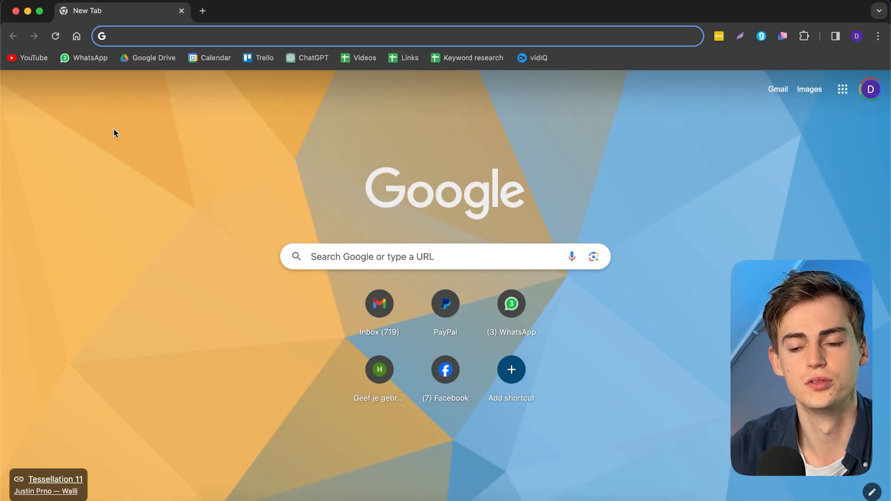
Go to invideo.io/videoai in ChatGPT and dismiss the subscription plan comparison
text(http://invideo.io/videoai)
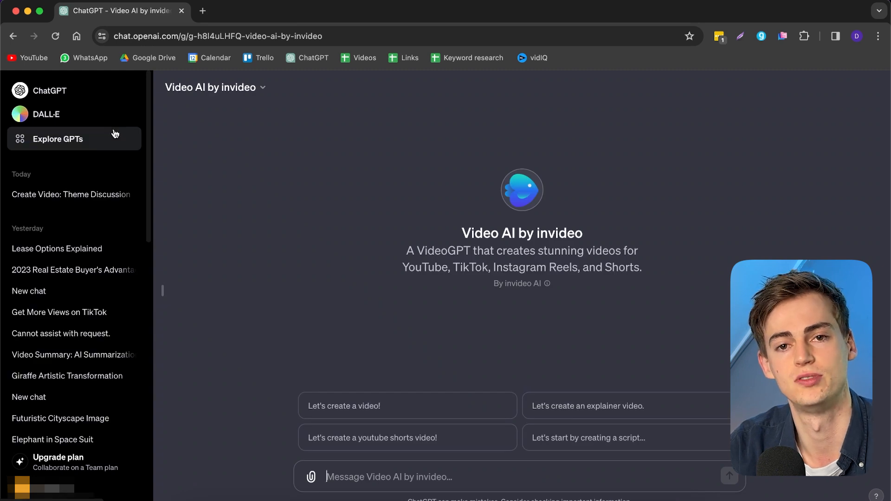
mouse_move(339, 350)
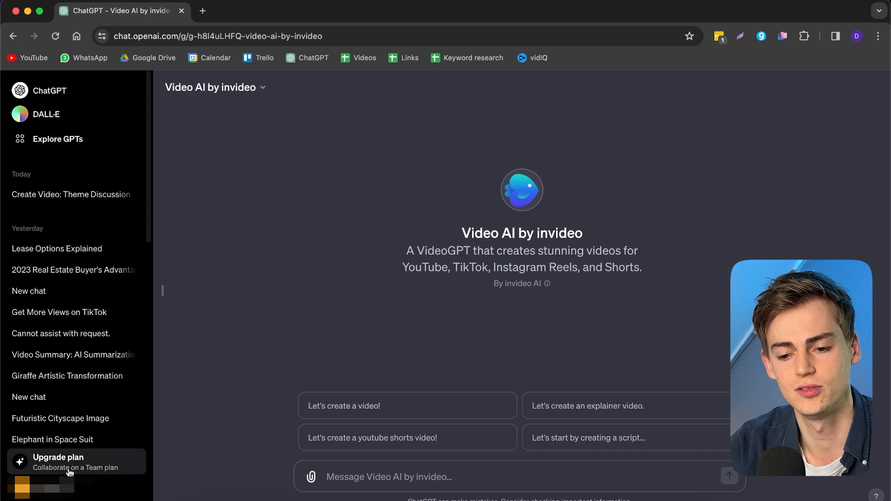
click(68, 461)
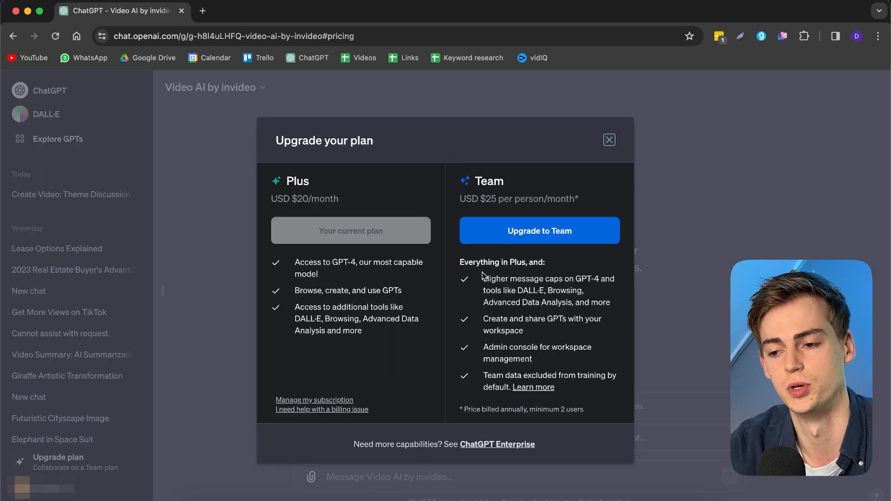
click(609, 140)
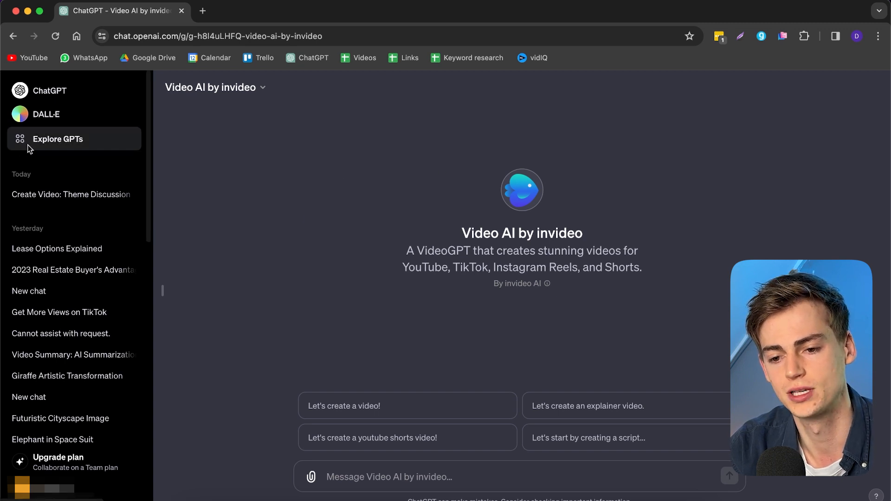
Search the GPT directory for "invideo" and launch Video AI by invideo
click(58, 139)
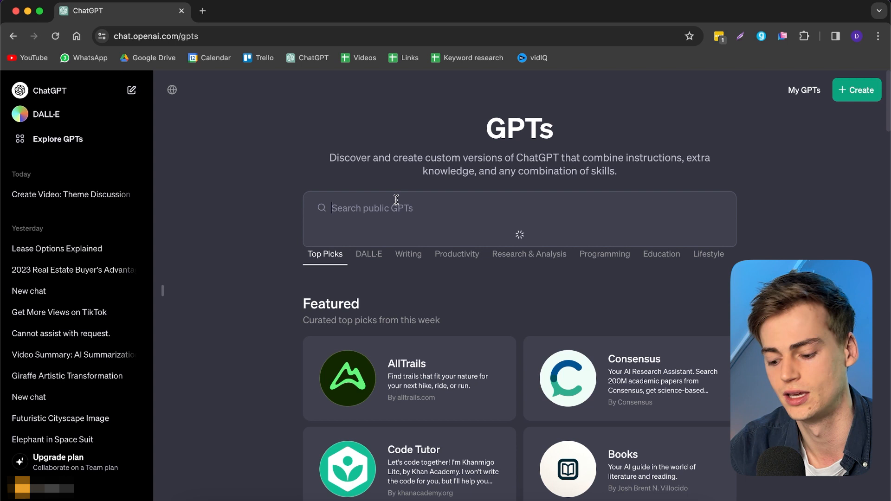
text(invideo)
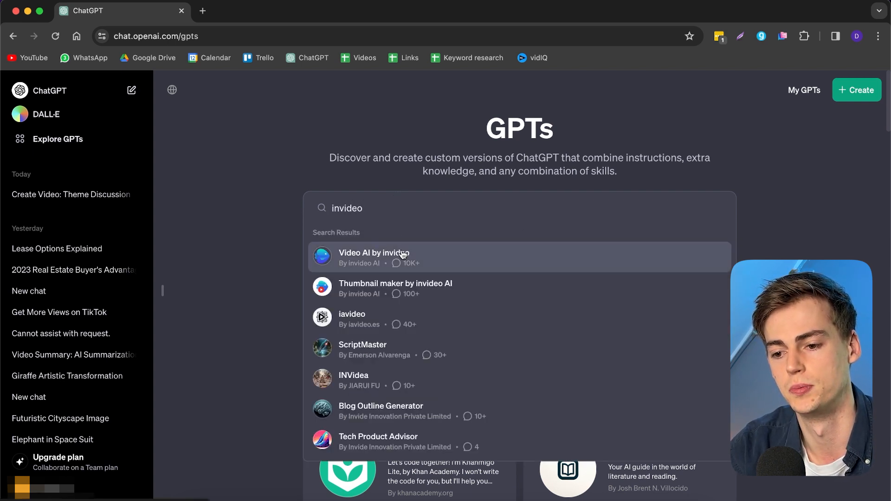
click(373, 257)
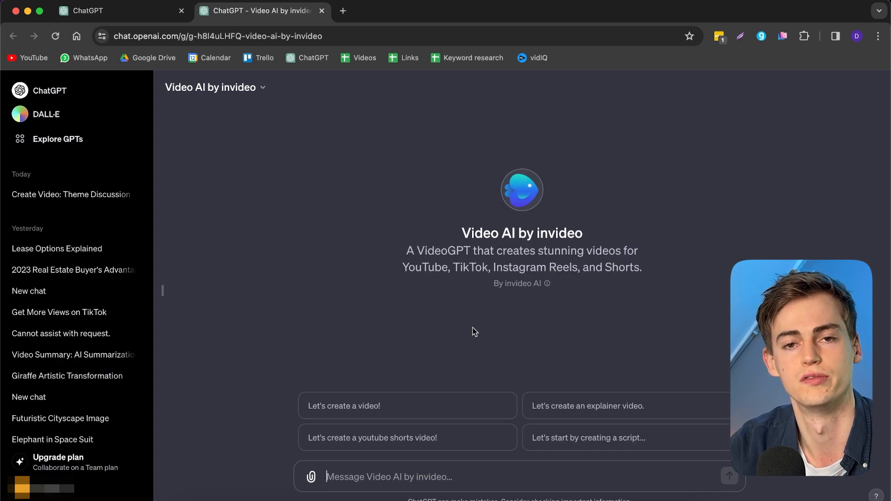
Send the prompt "Create a YouTube short about how likely it is that life on another planet is possible"
click(181, 11)
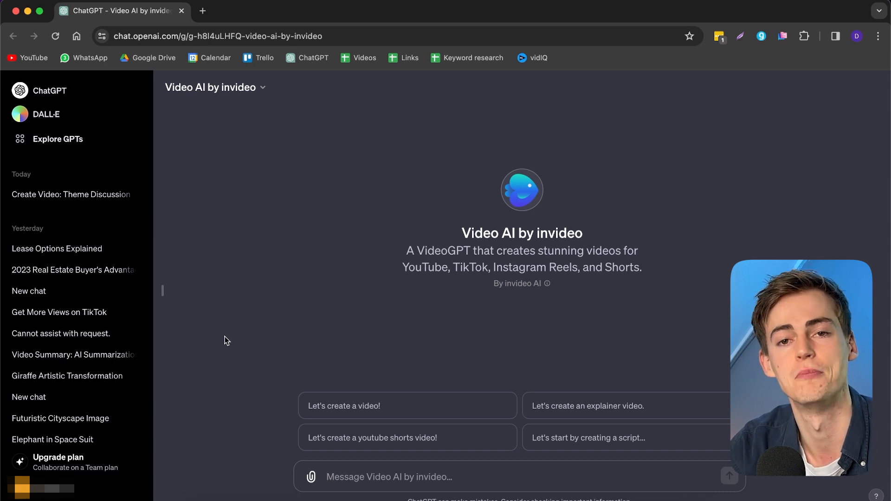
text(Create a YouTube short about how likely it is that life on another planet is possible. Make it sound exciting, but also scary like we are on the verge of discovering alien life. Use a deep manly voice.)
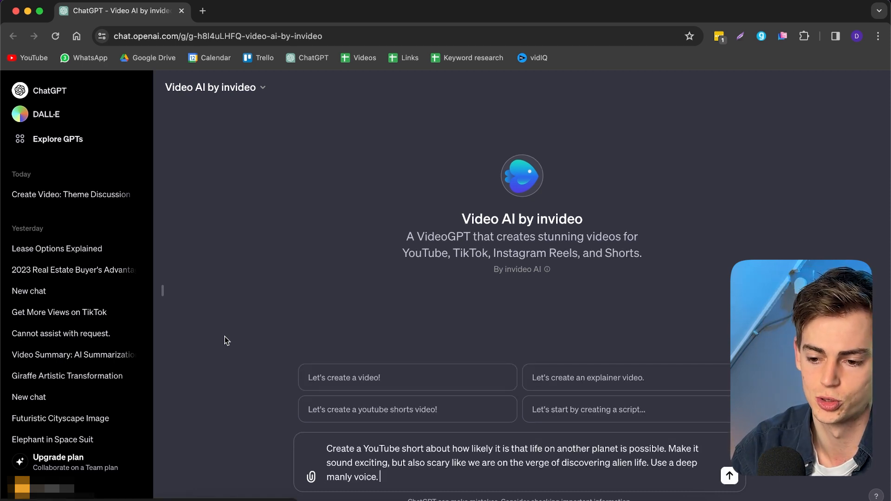
mouse_move(328, 325)
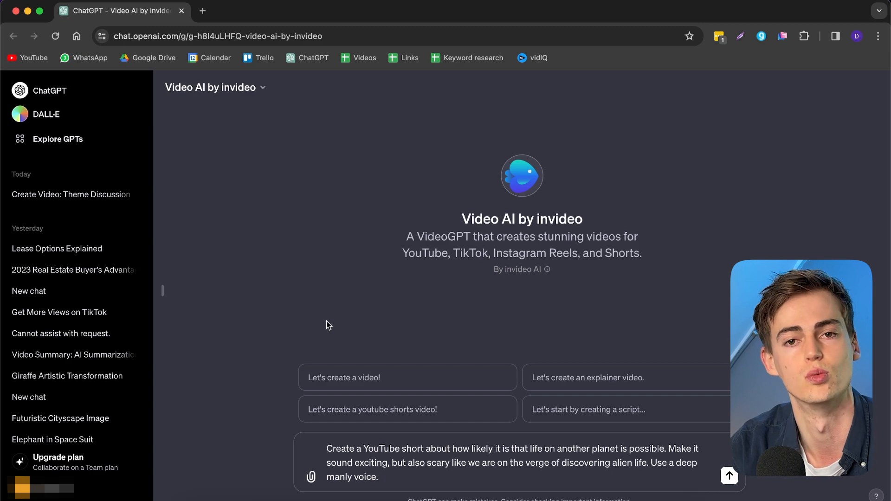
click(729, 475)
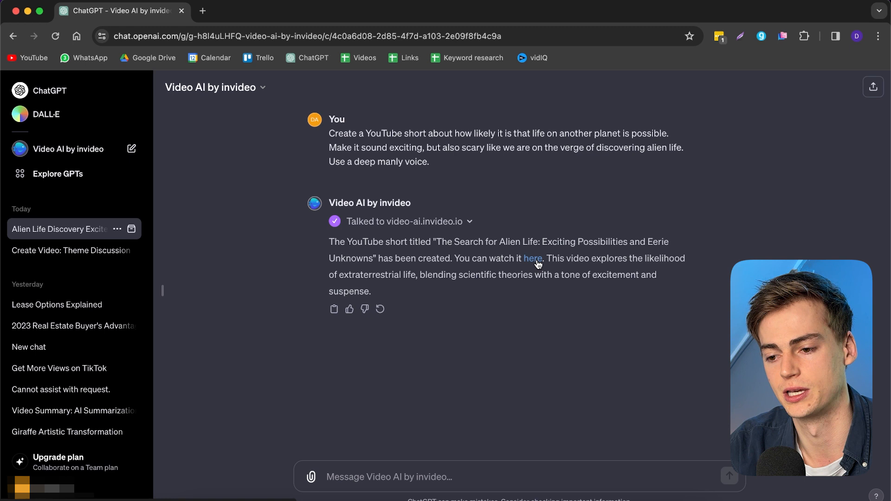
click(533, 259)
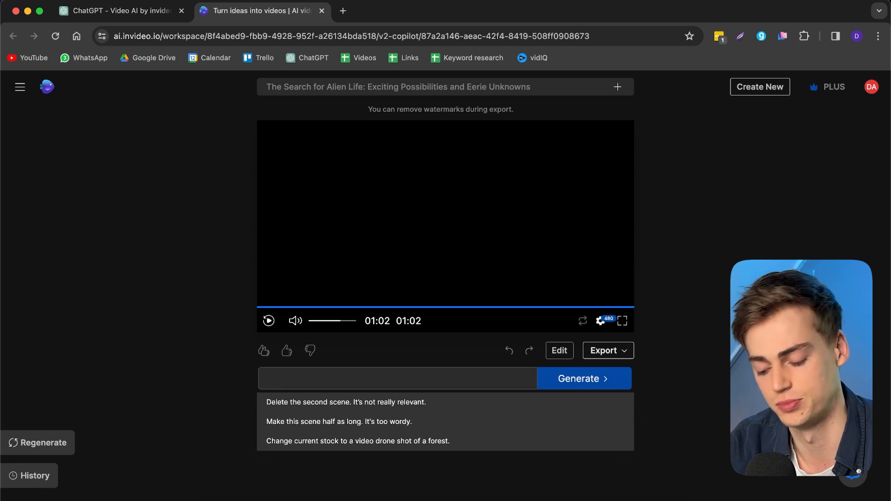
Apply the command "Make it shorter. I prefer a length of just 45 seconds"
text(Make it shorter. I Prefer)
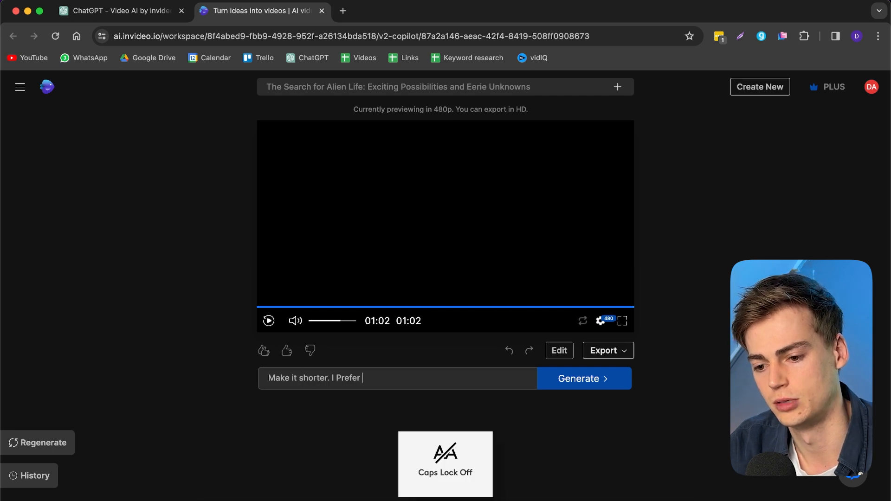
text(a lenght of)
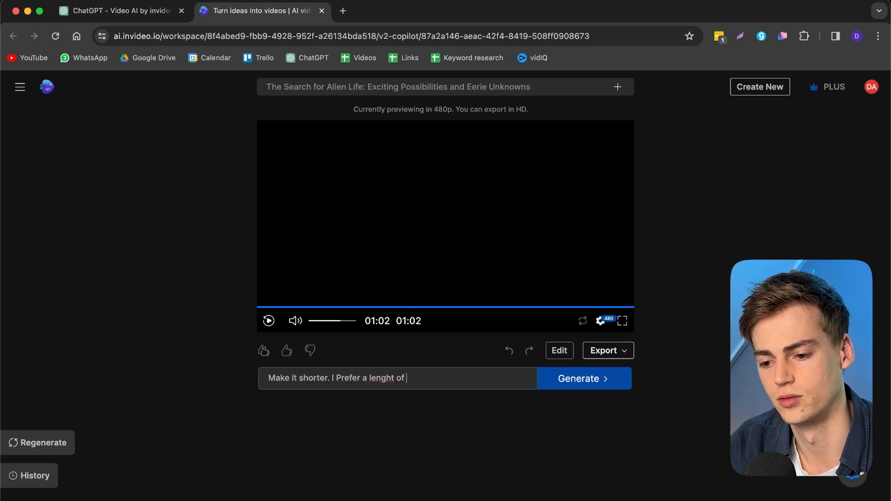
text(just 45 sec)
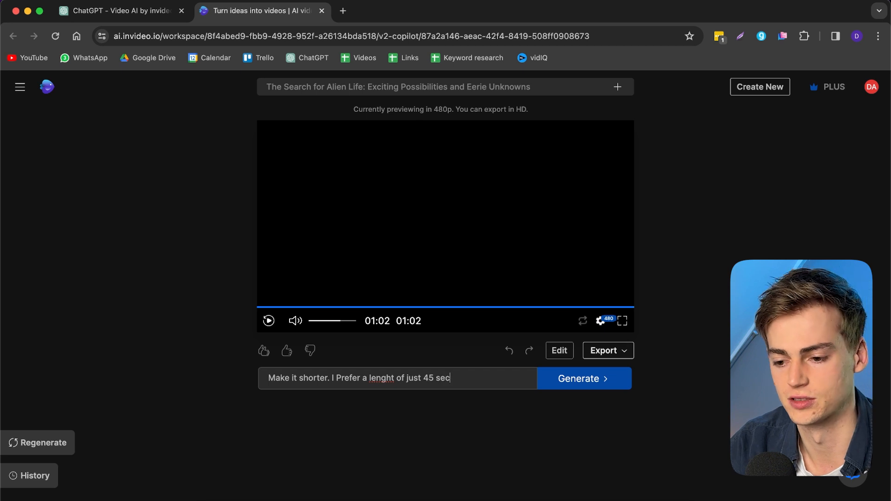
click(583, 378)
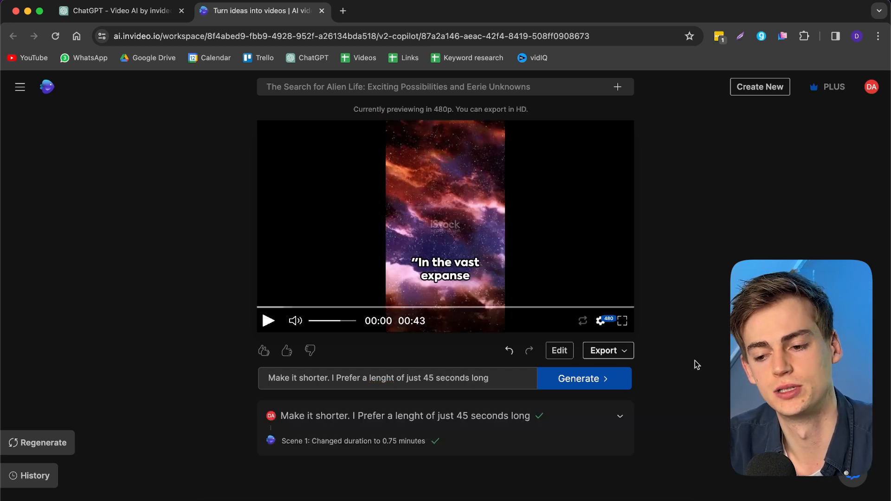
mouse_move(514, 227)
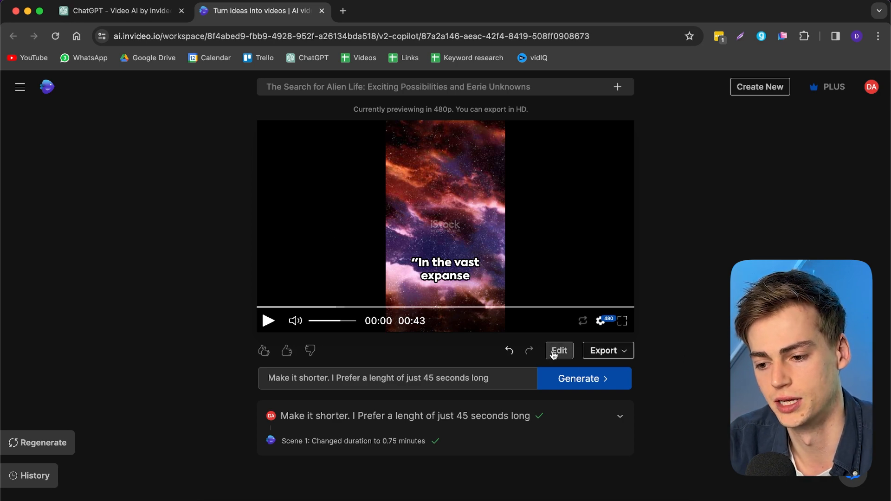
click(559, 350)
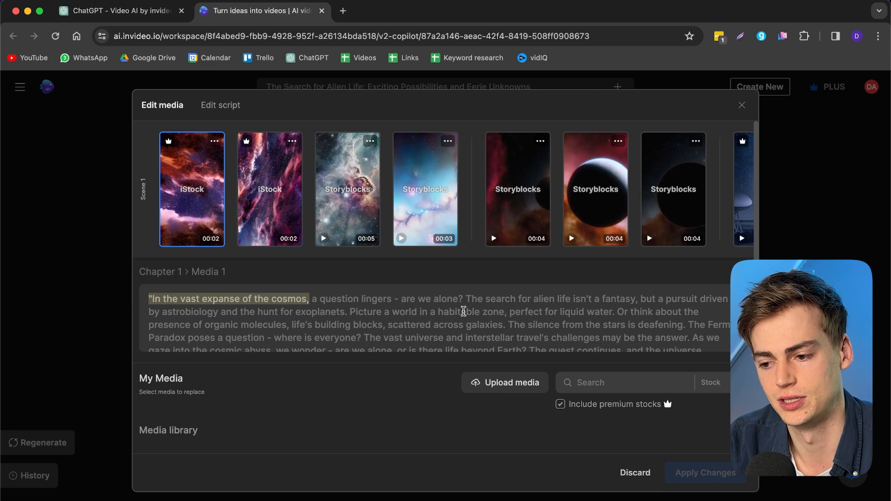
scroll(down, 3)
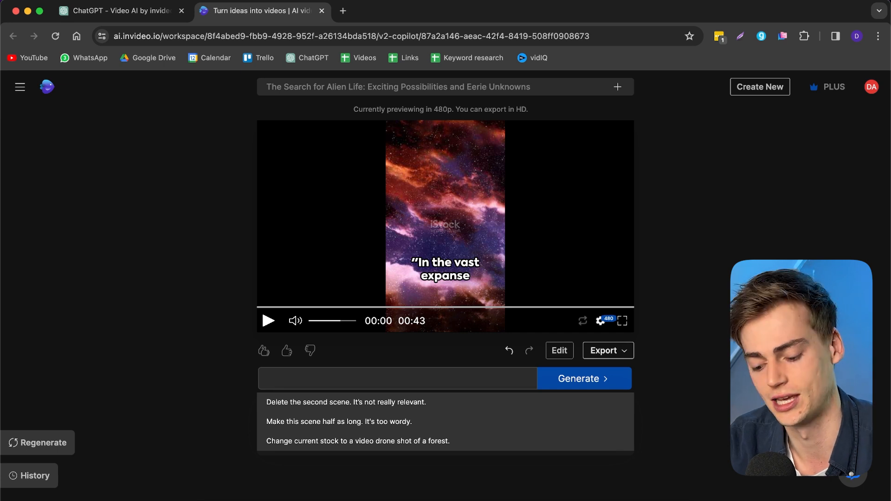
text(Change the subtitles to a)
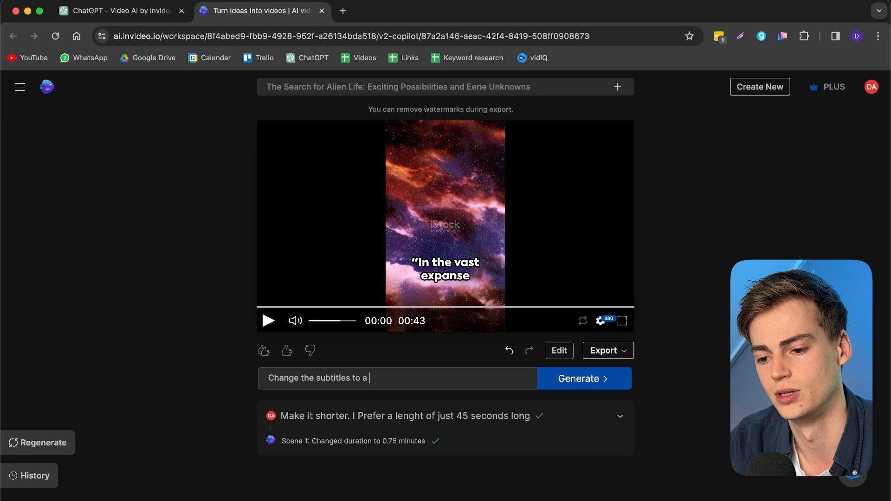
Apply the command "Change the subtitles to a yellow color"
text(yellow coll)
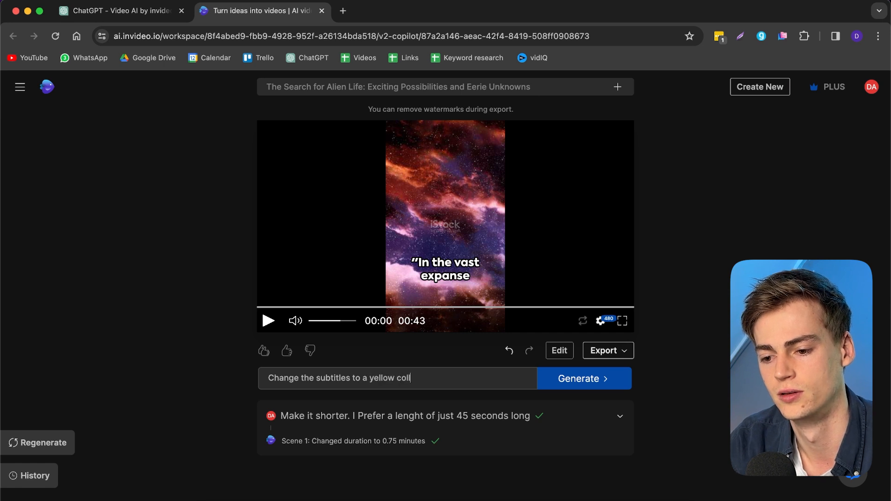
click(583, 379)
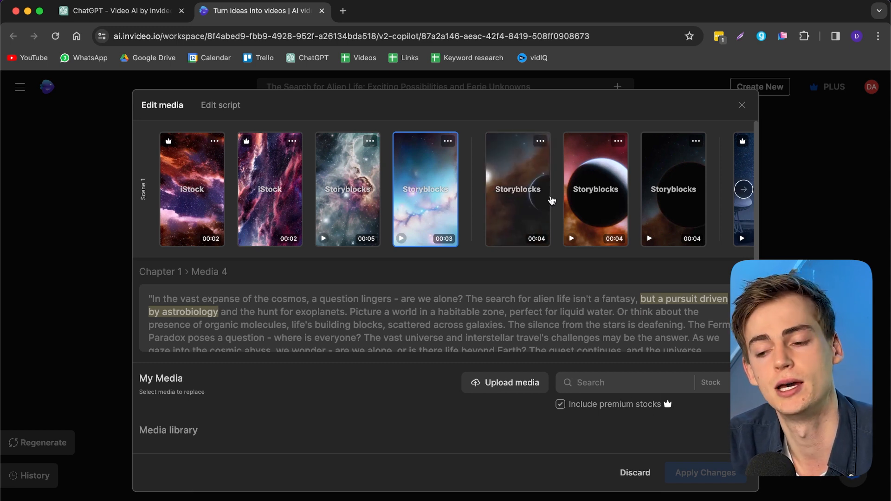
mouse_move(504, 204)
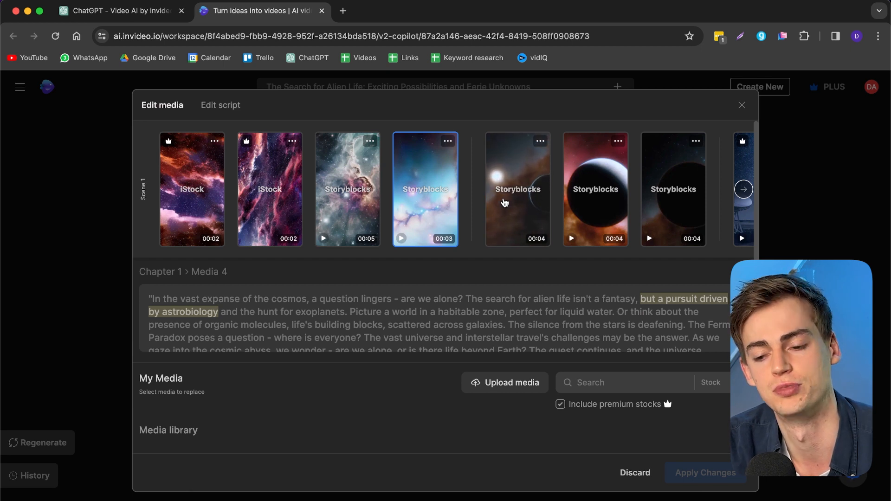
click(269, 188)
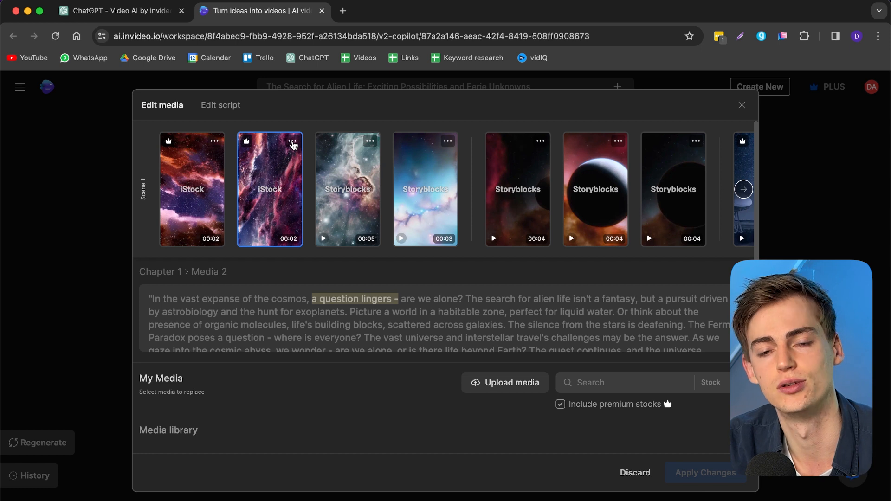
mouse_move(189, 216)
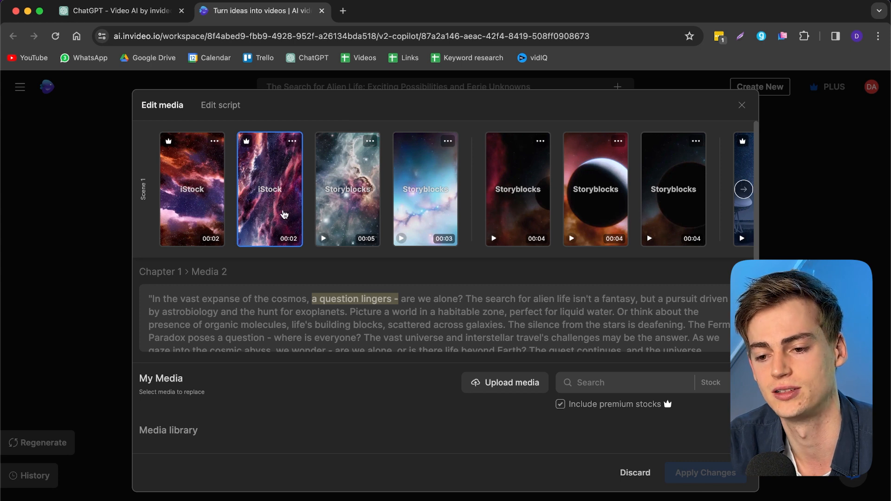
click(371, 141)
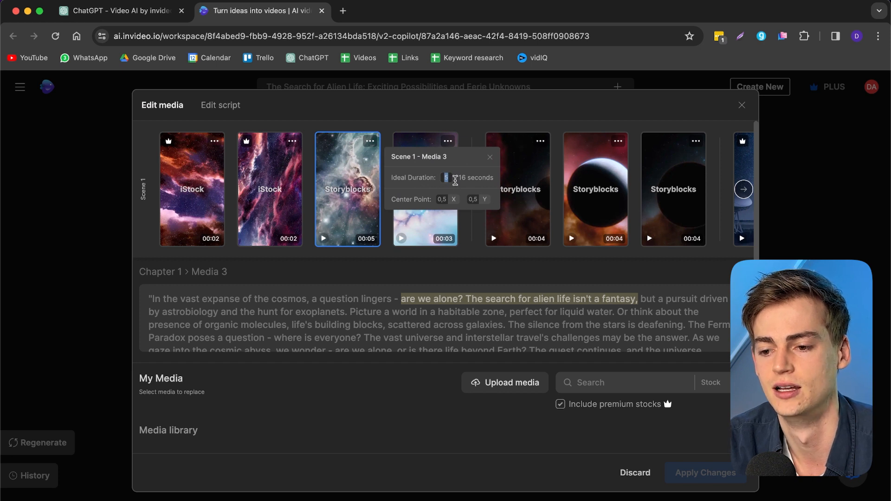
click(495, 158)
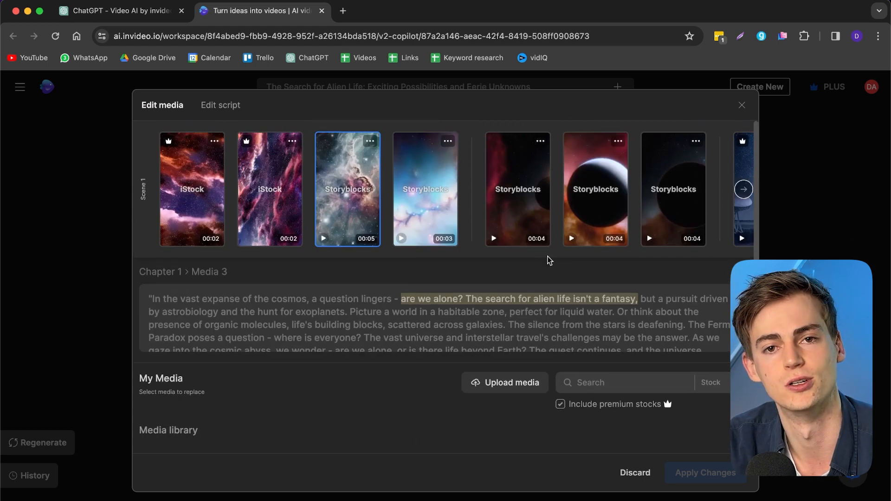
click(741, 105)
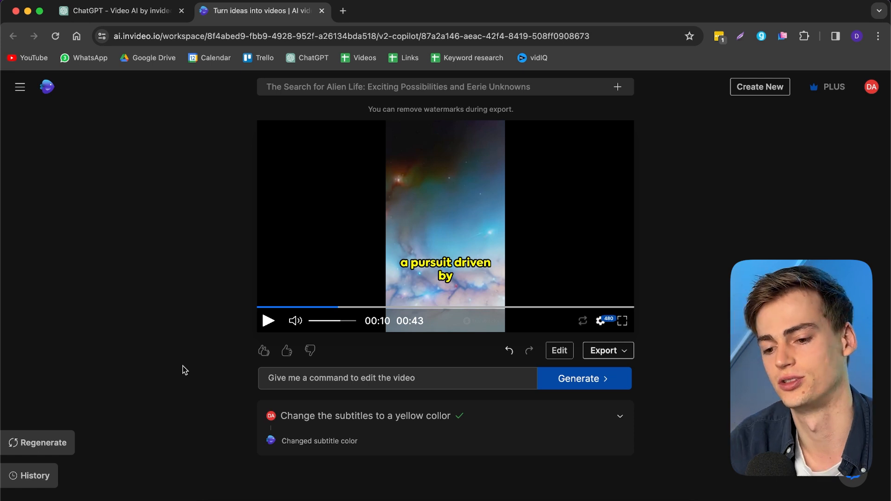
Submit a command adding a closing CTA to follow for more out-of-this-world content
click(398, 378)
text(Add a CTA in the end)
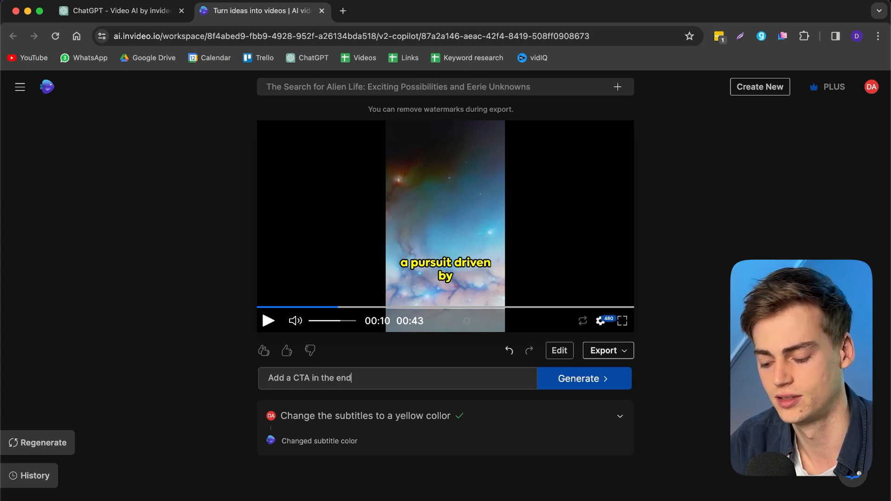
text(sa)
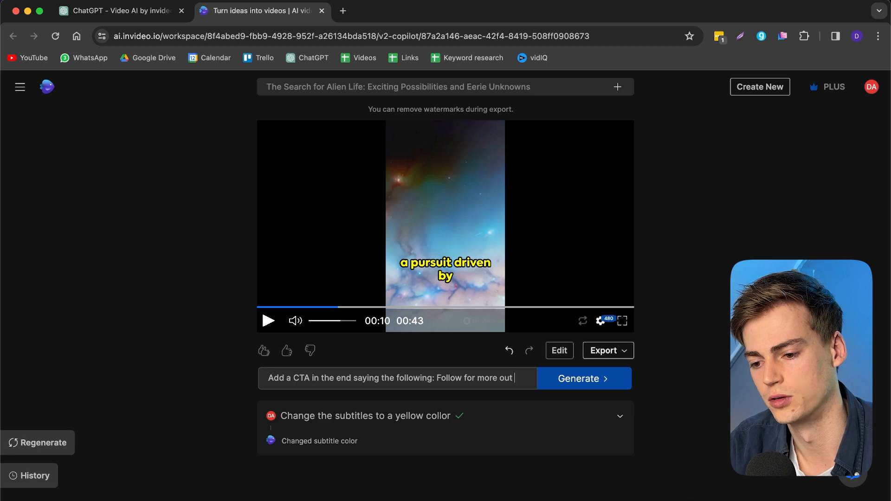
click(583, 378)
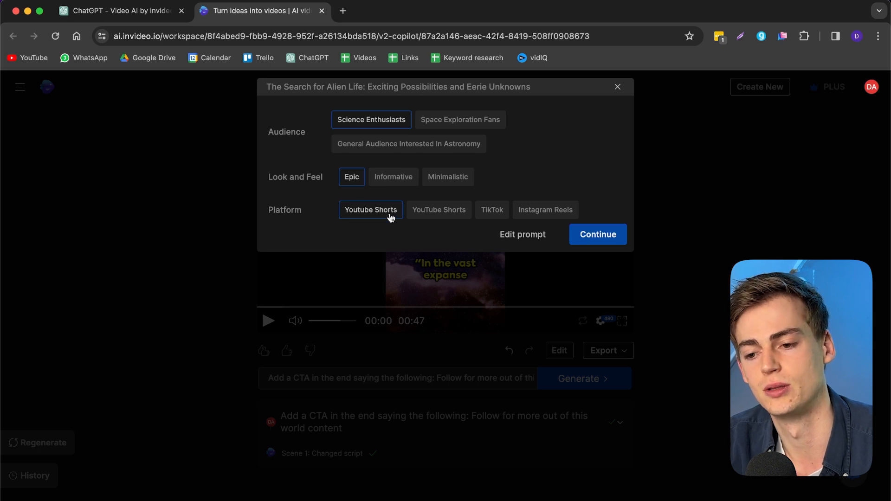
Confirm YouTube Shorts as the platform and let the 47-second script rebuild
click(522, 234)
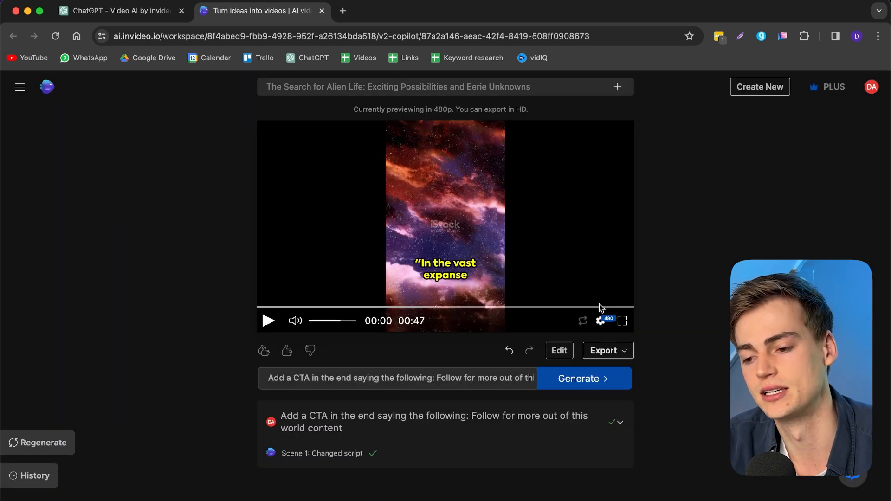
click(600, 308)
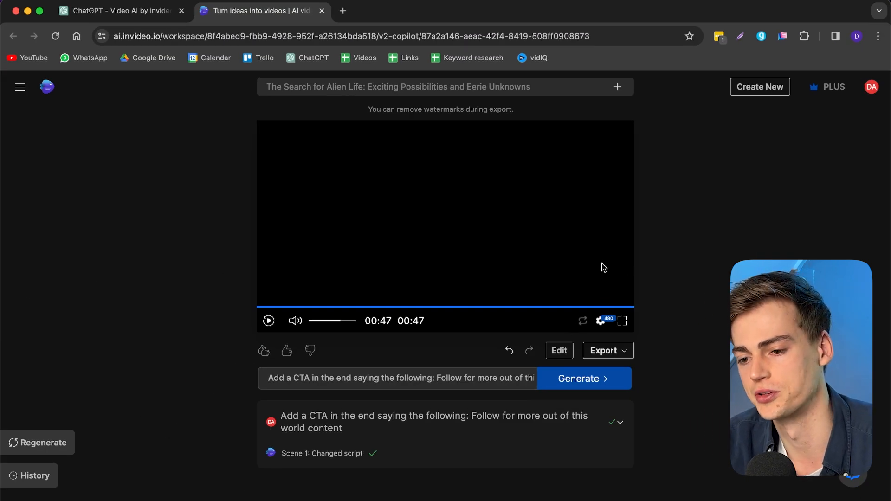
click(617, 86)
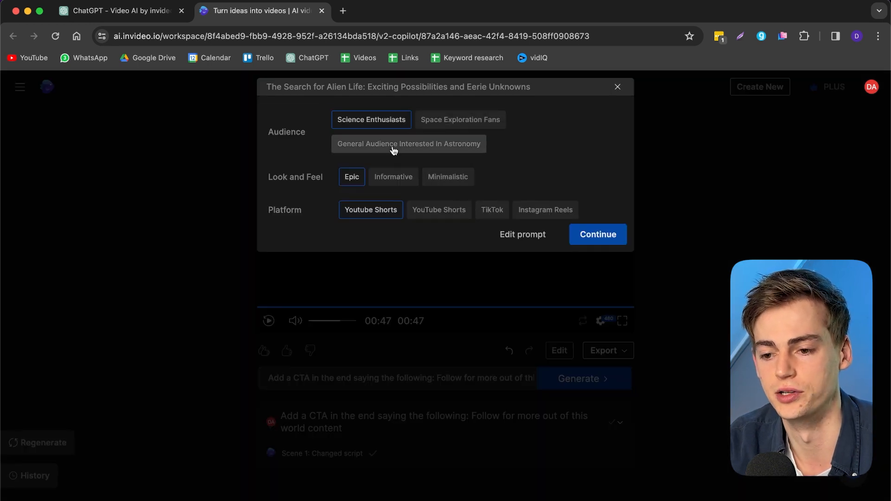
Choose General Audience Interested In Astronomy and a Minimalistic look, then regenerate
click(408, 142)
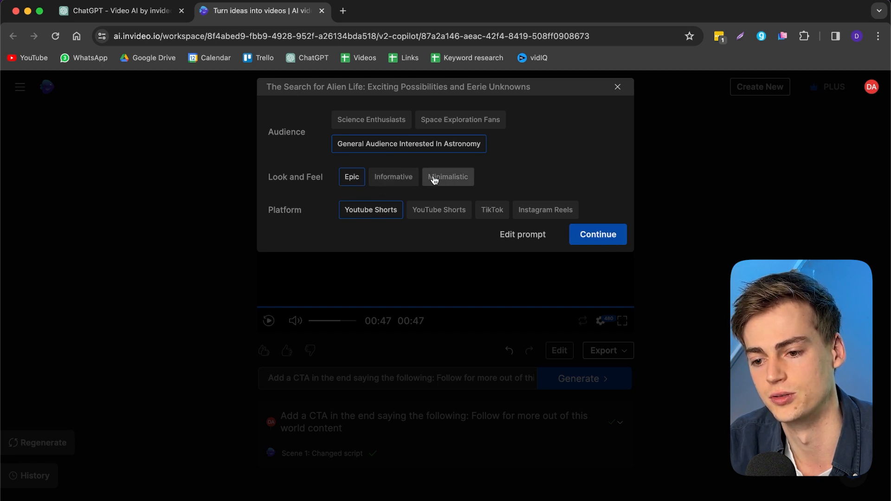
click(447, 176)
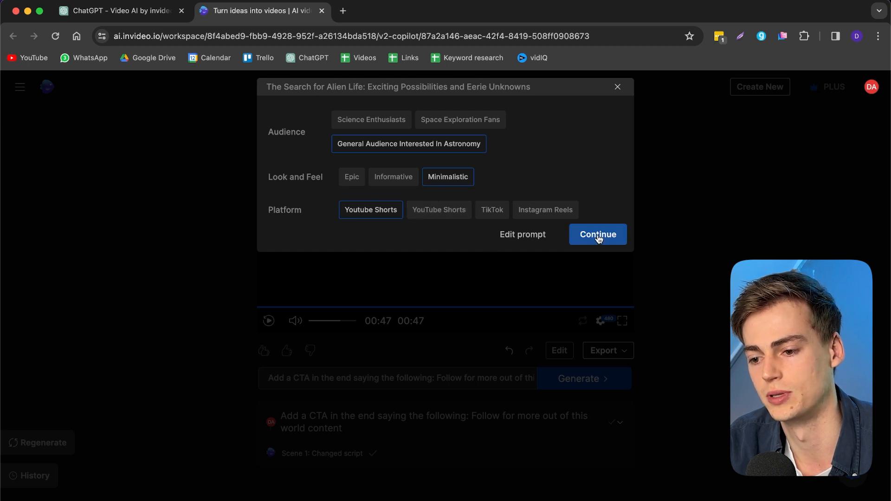
click(596, 234)
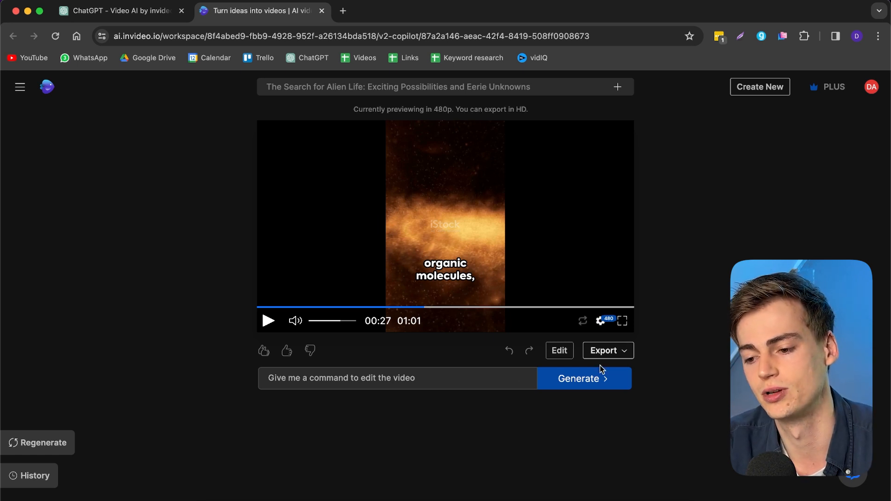
Export the short with no watermarks, no branding, at 1080p
click(603, 350)
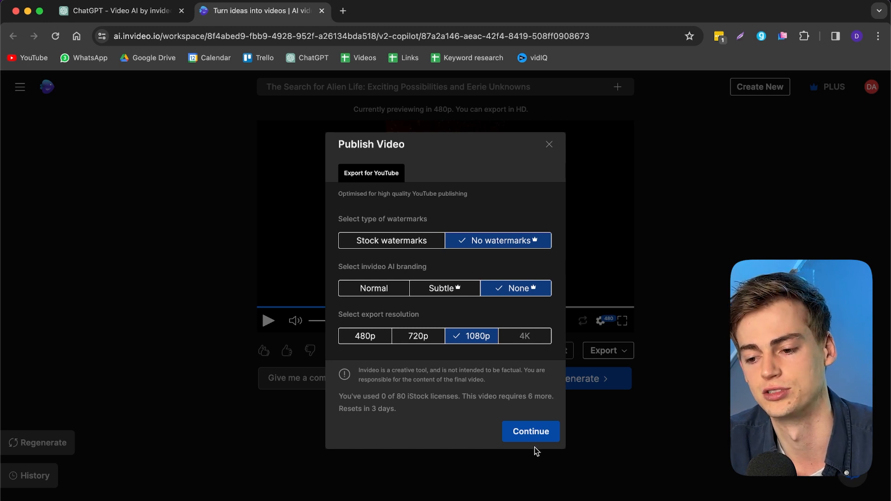
click(529, 431)
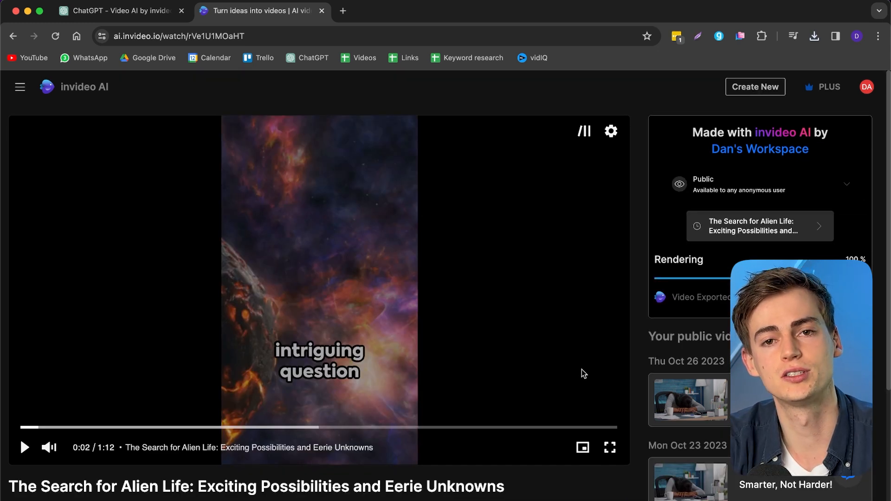
scroll(down, 3)
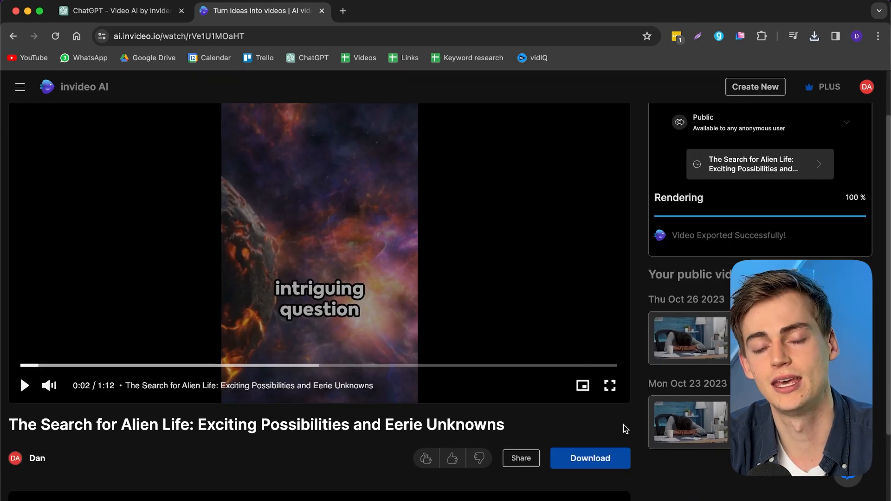